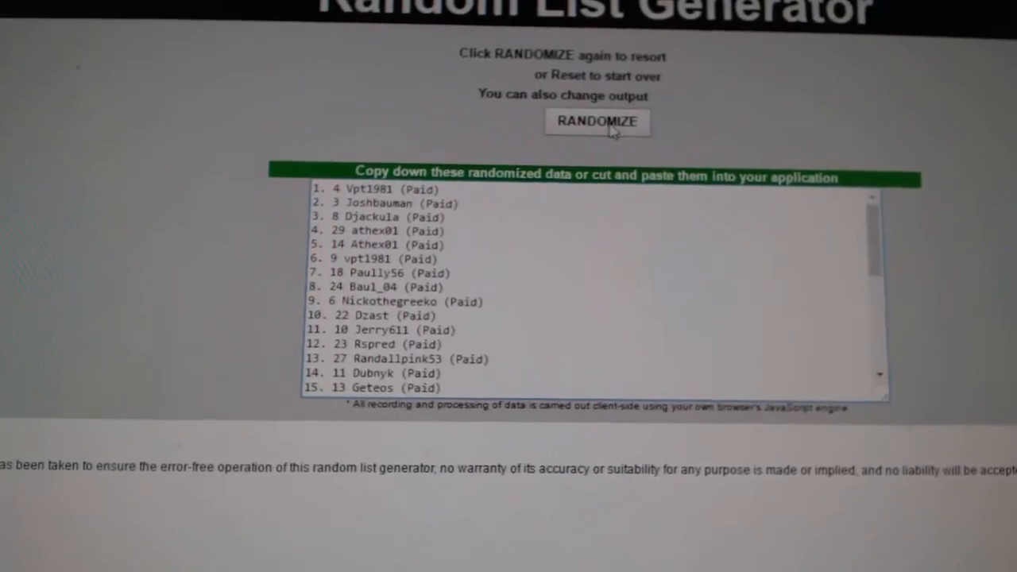
Step: Reshuffle the participant list with RANDOMIZE, producing a new random order
click(597, 122)
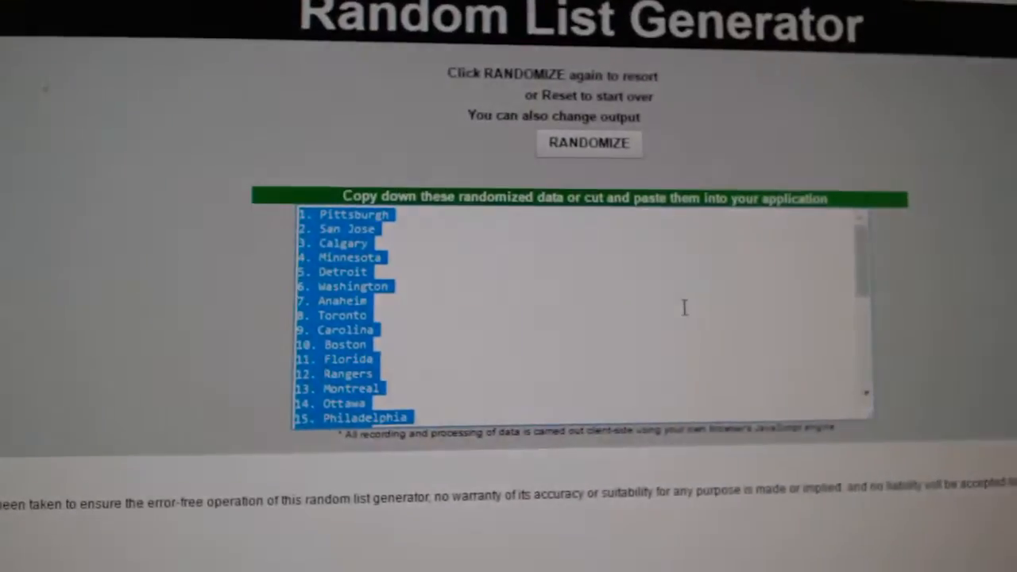
Step: Randomize the hockey team cities into a numbered list for copying
click(588, 143)
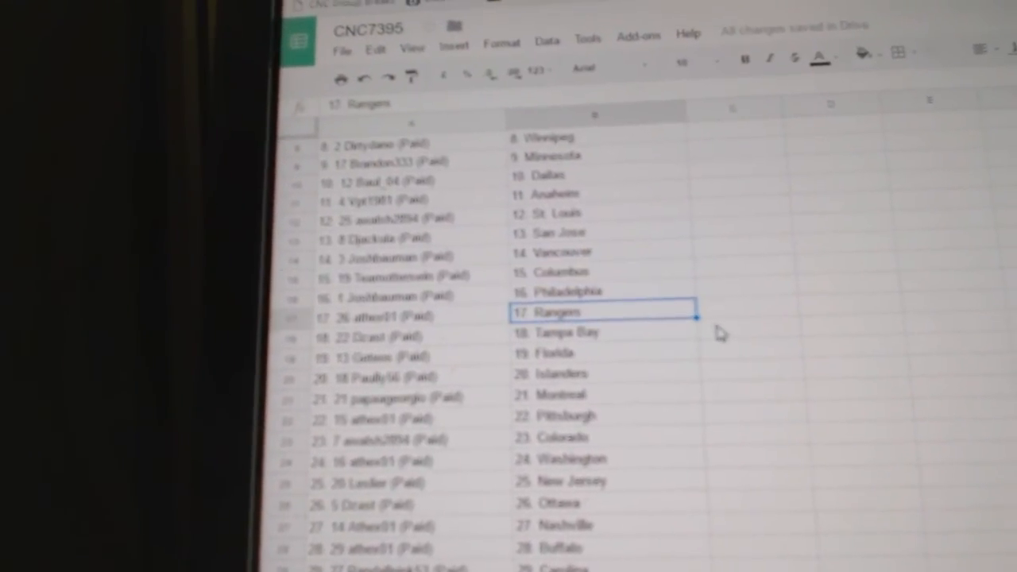
Step: Scroll down to confirm all 30 username–team pairs, ending at Boston
scroll(down, 3)
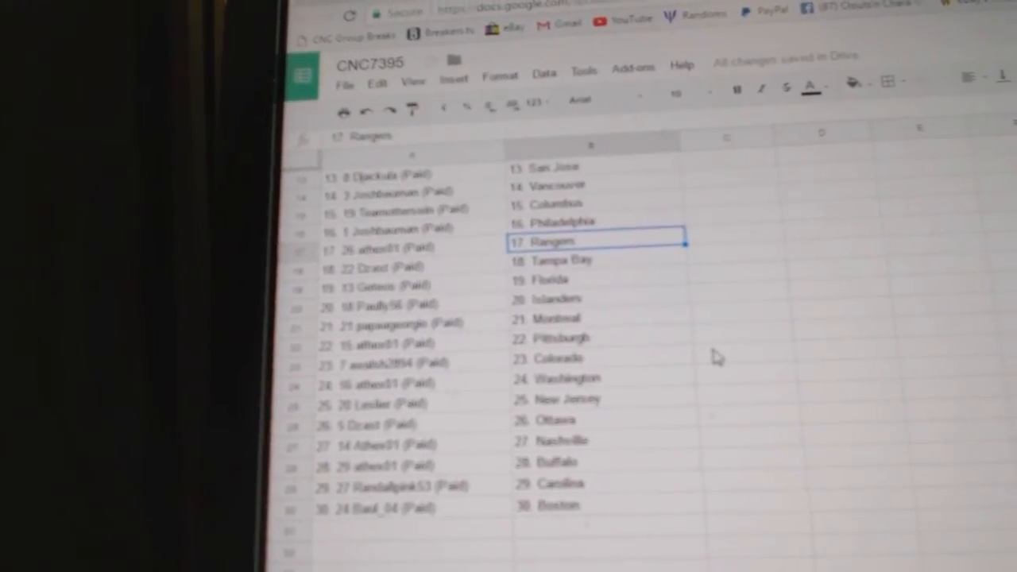